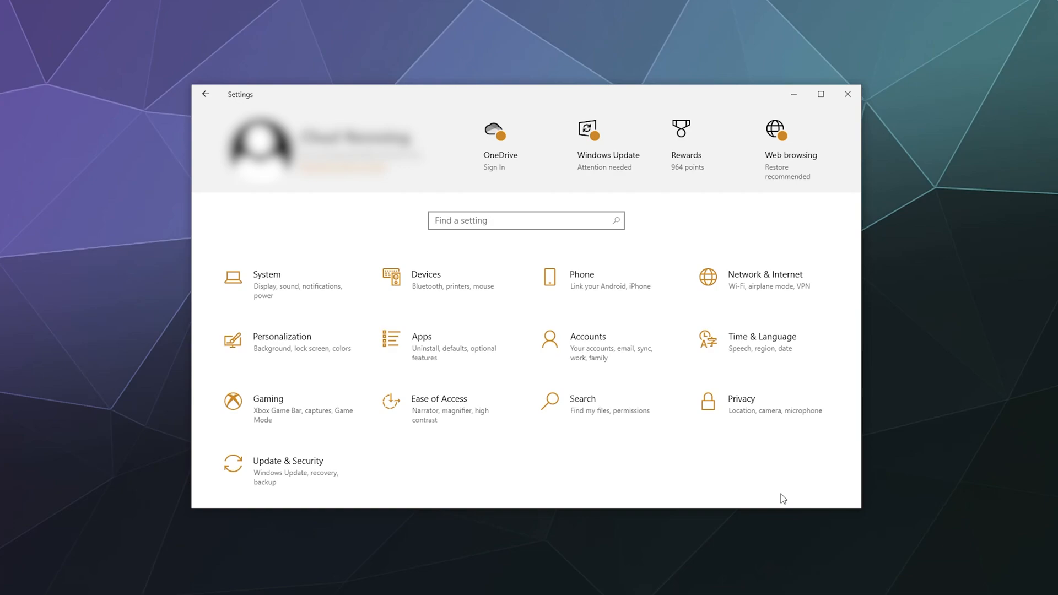
pyautogui.moveTo(612, 489)
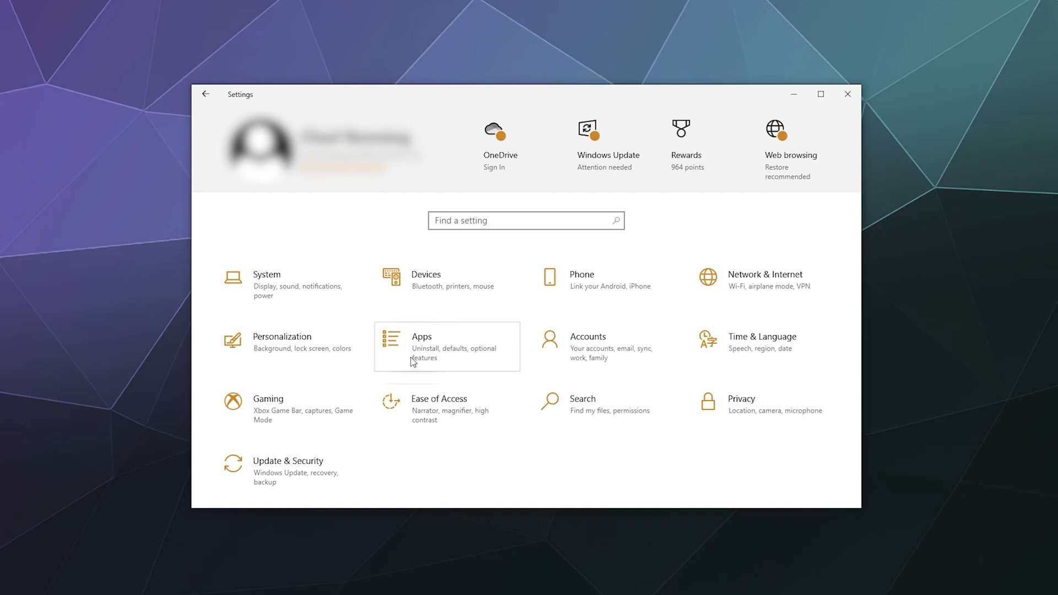
pyautogui.moveTo(463, 358)
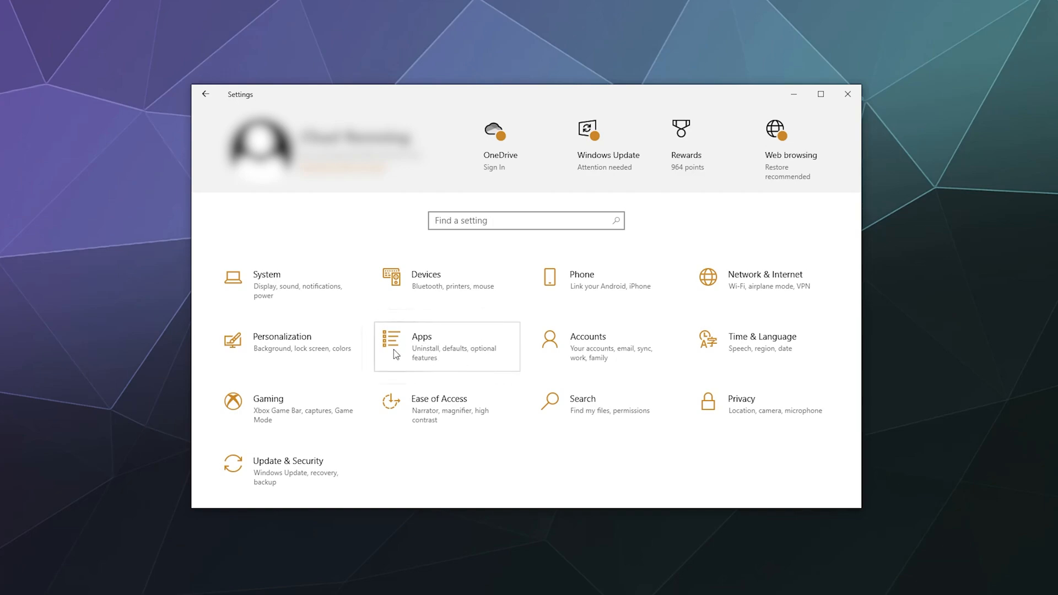
# Open Apps & features and search the app list for 'DxT' to find Dxtory 2.0.127.
pyautogui.click(421, 337)
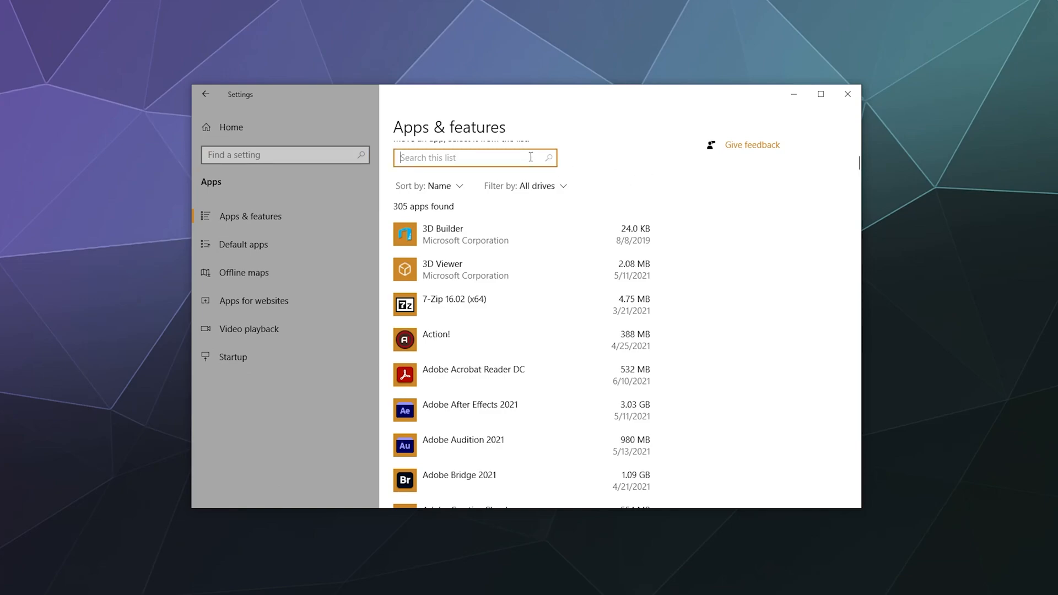
pyautogui.write('DxTory')
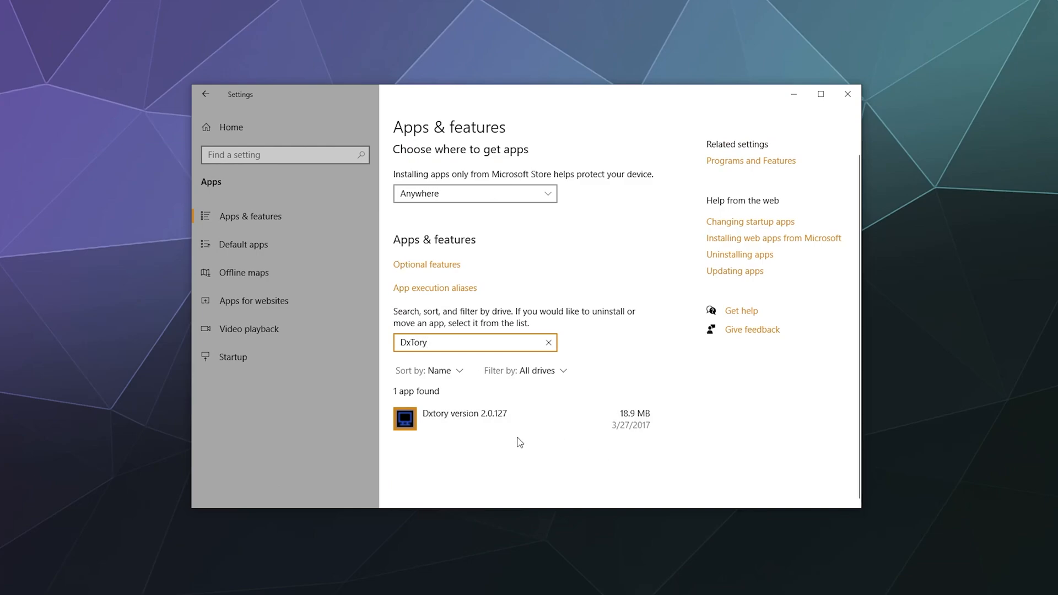
# Uninstall Dxtory 2.0.127 from its app list entry and confirm the removal.
pyautogui.click(464, 412)
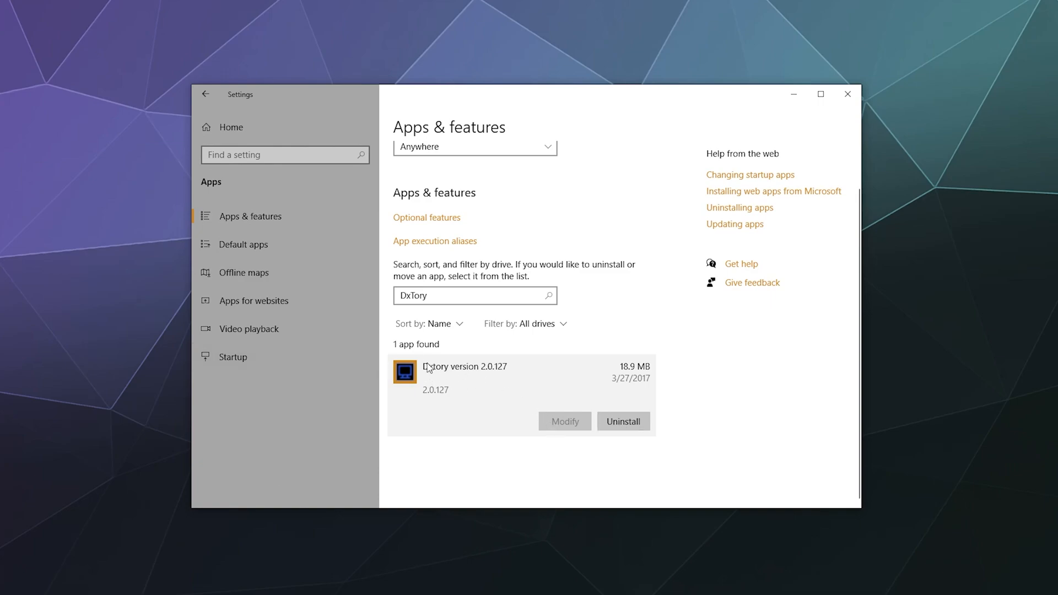
pyautogui.moveTo(644, 395)
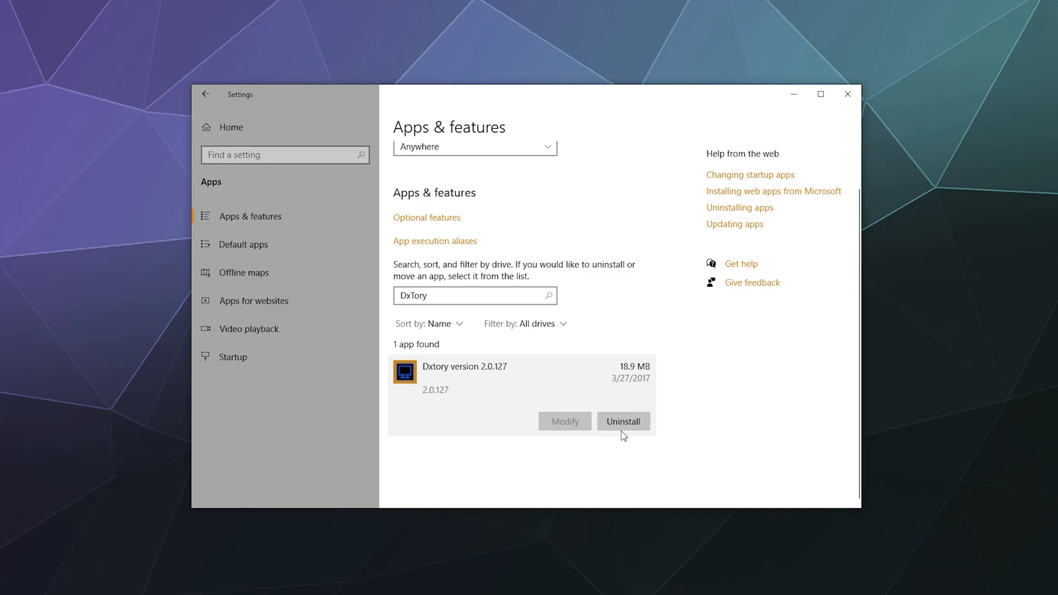
pyautogui.moveTo(563, 431)
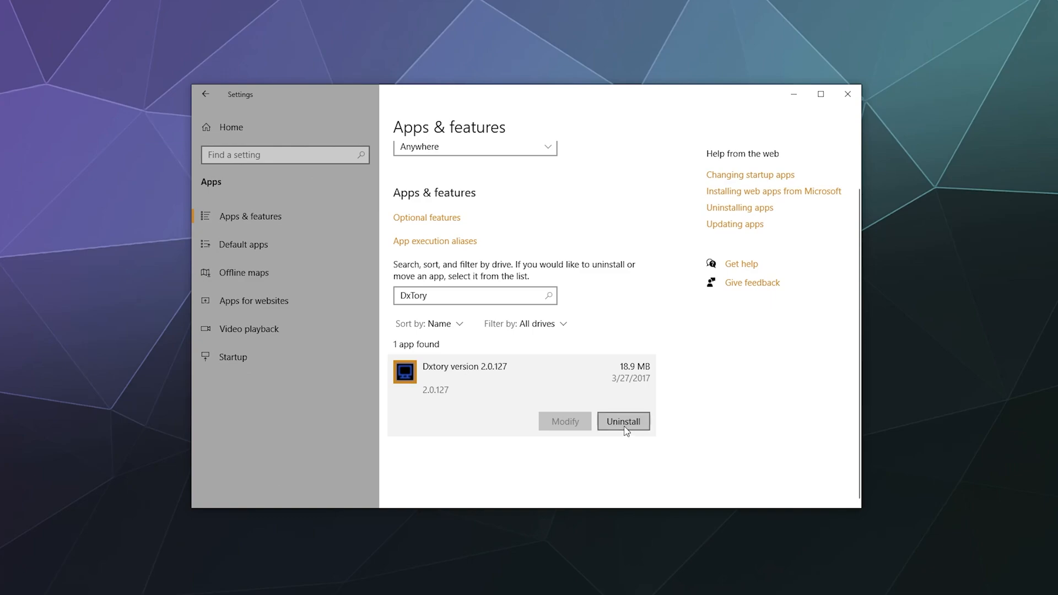
pyautogui.click(621, 421)
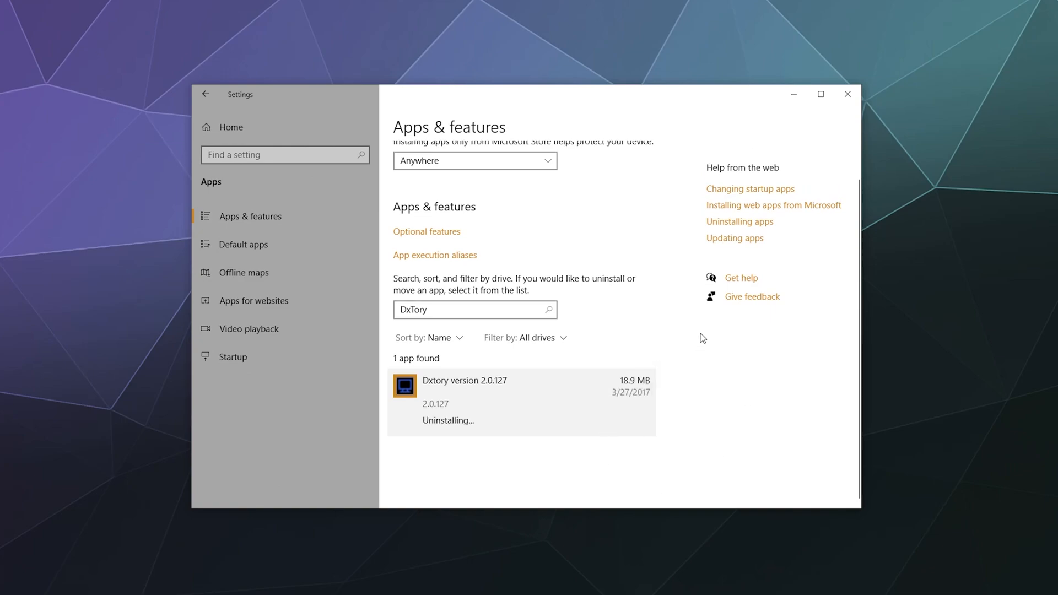
pyautogui.click(622, 436)
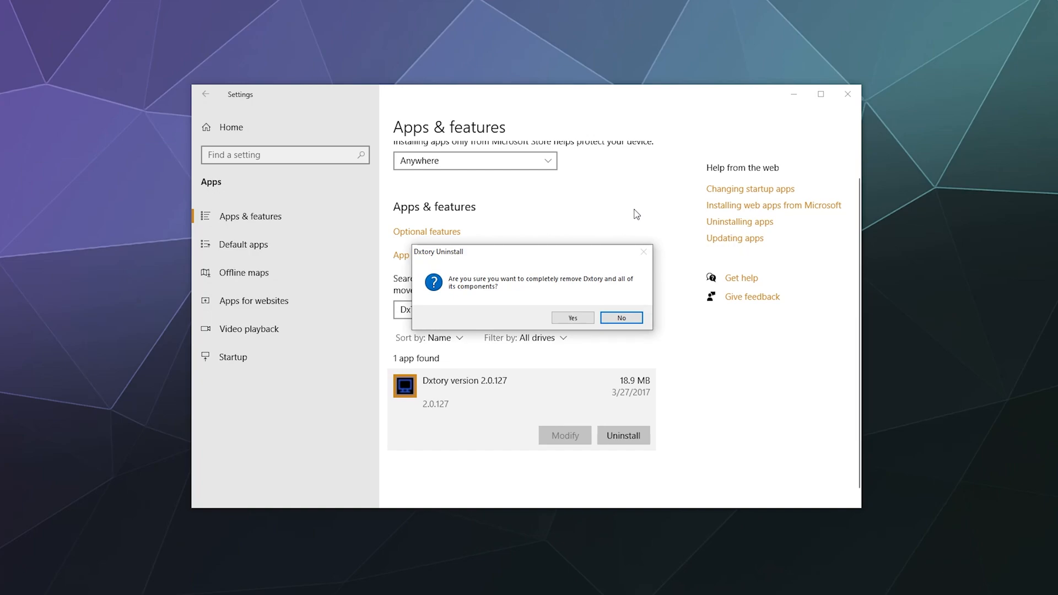
# Remove Dxtory with all components and settings information, then acknowledge completion.
pyautogui.click(572, 317)
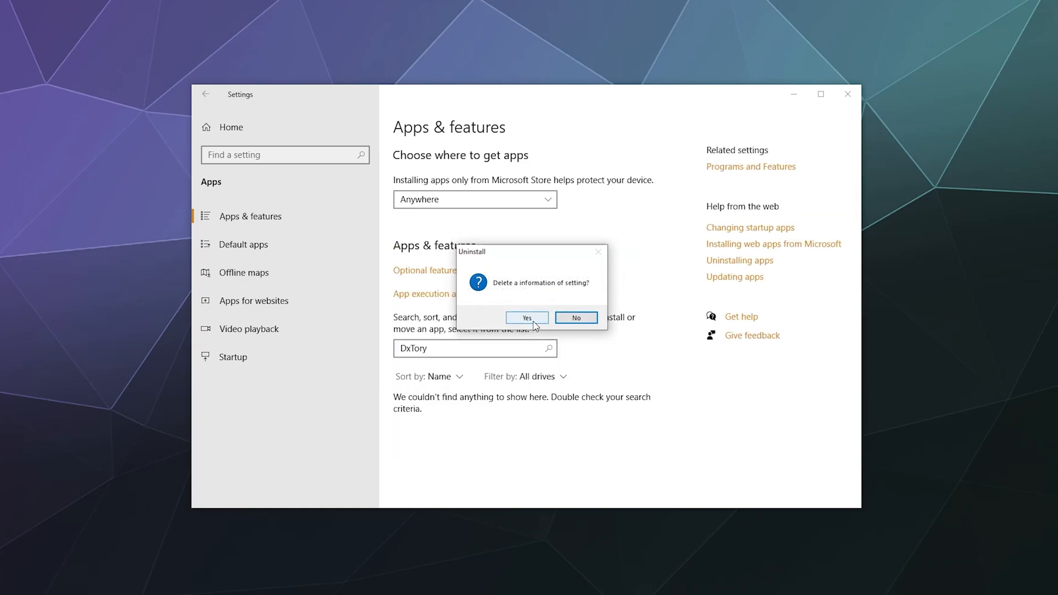
pyautogui.click(527, 317)
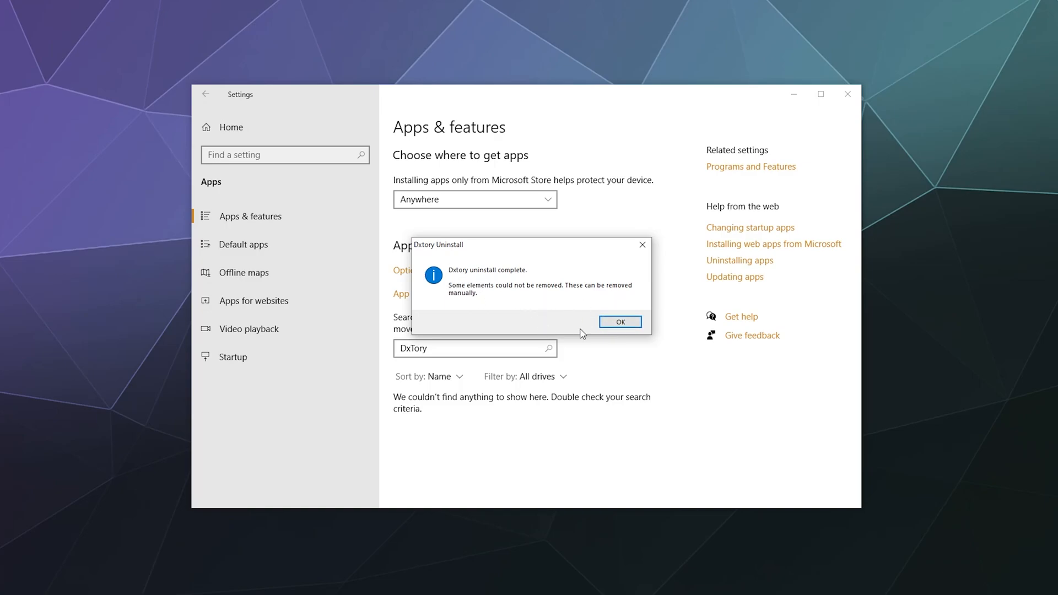
pyautogui.click(619, 322)
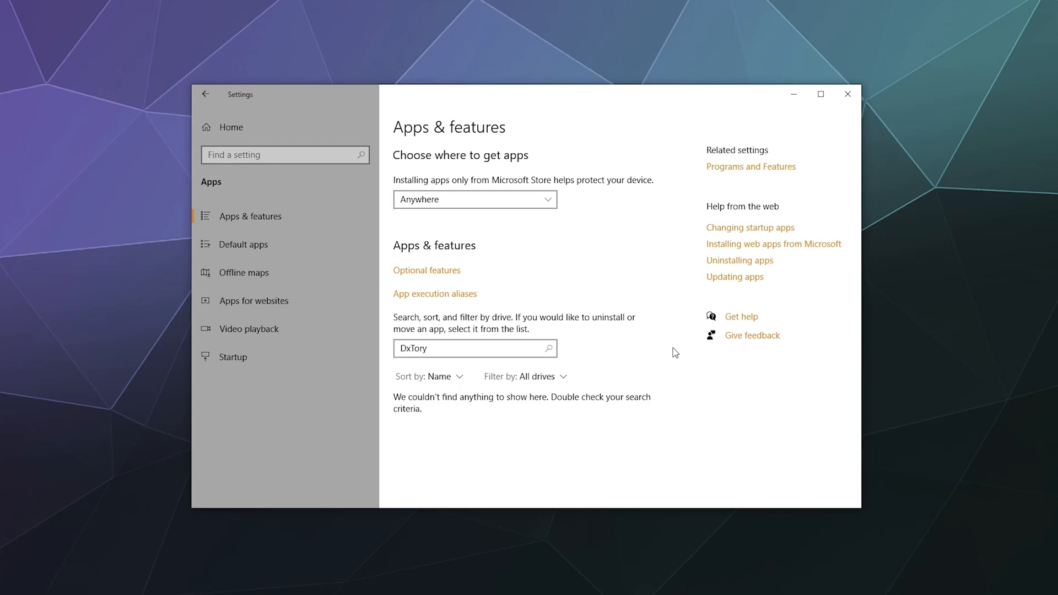
pyautogui.moveTo(545, 254)
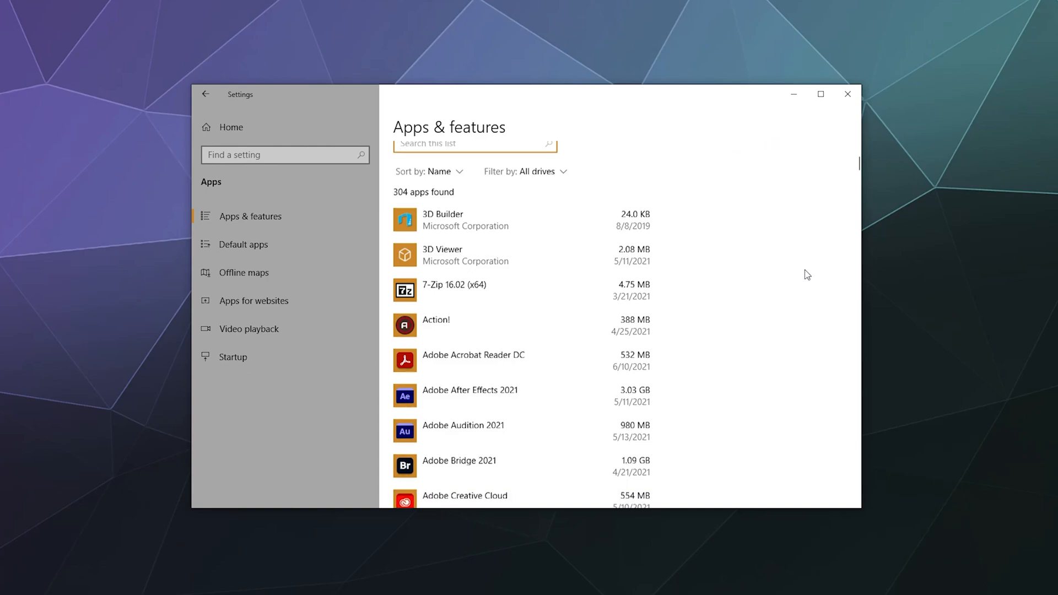
# Scroll through the full 304-app list past the Adobe apps.
pyautogui.scroll(-3)
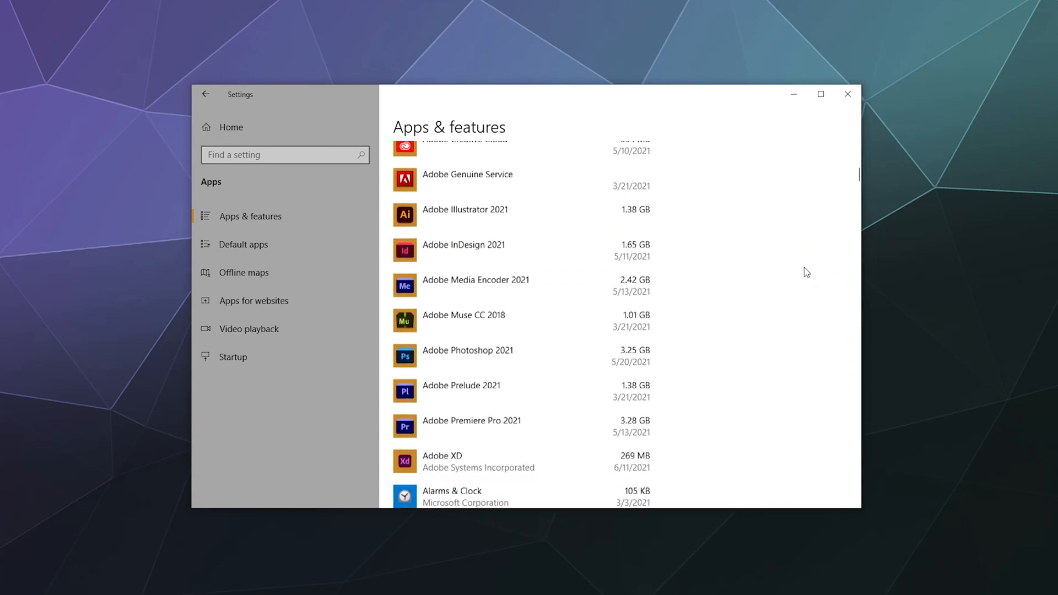
pyautogui.scroll(-3)
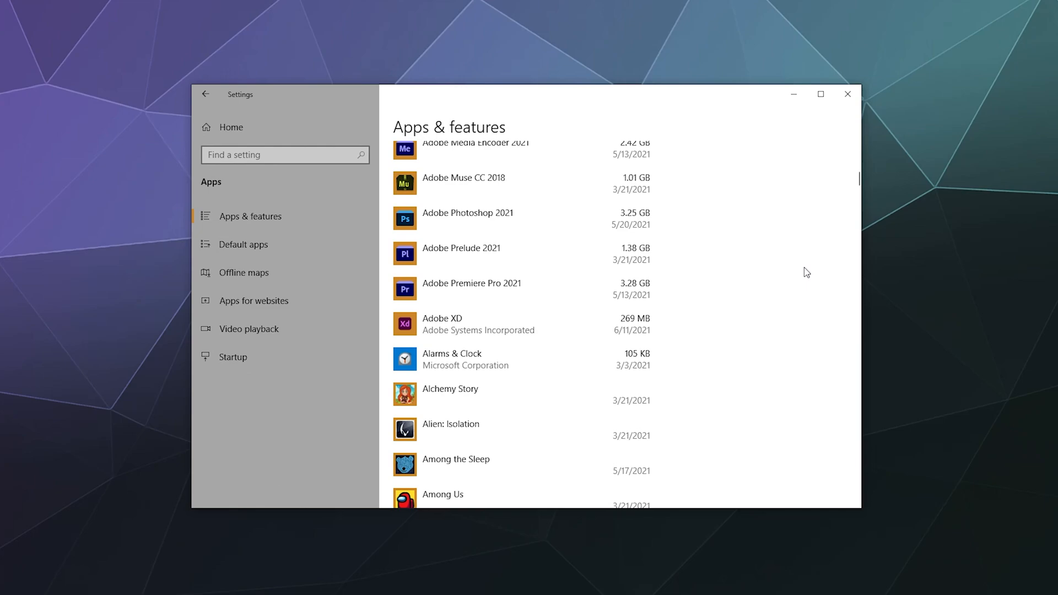